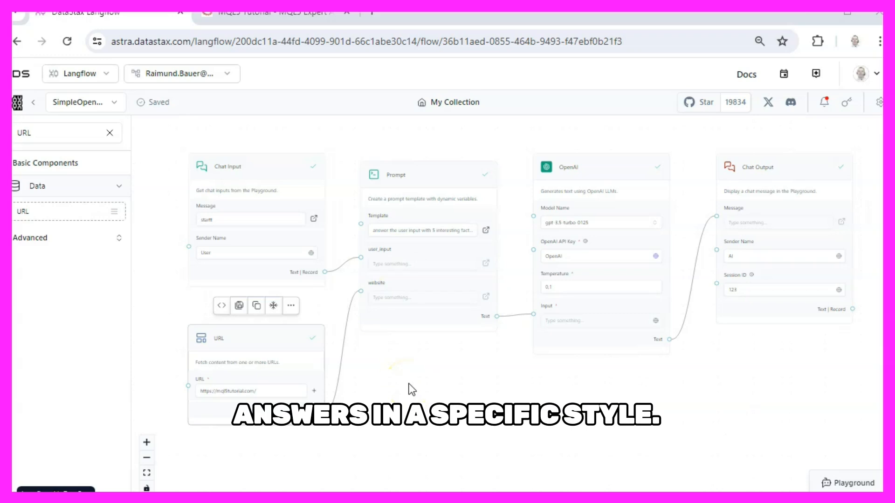
# - Duplicate the chat flow and append 'AndInstructions' to the copy's name, then save
pyautogui.click(85, 102)
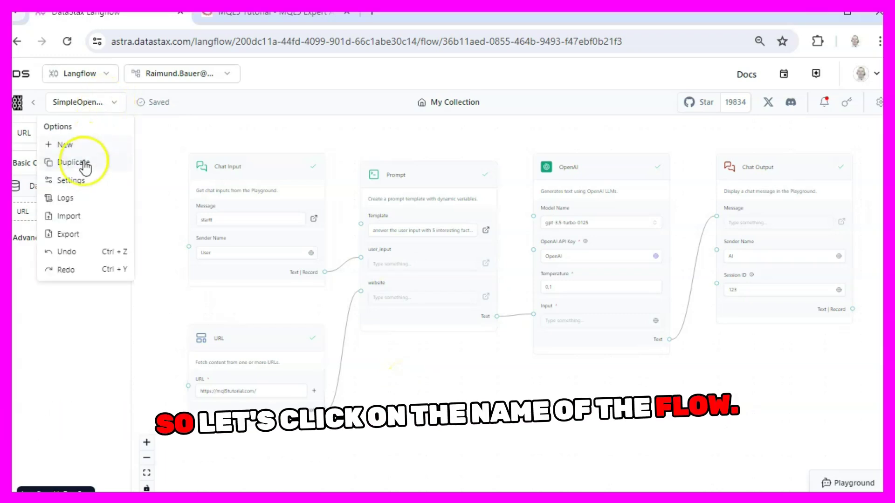
pyautogui.click(70, 162)
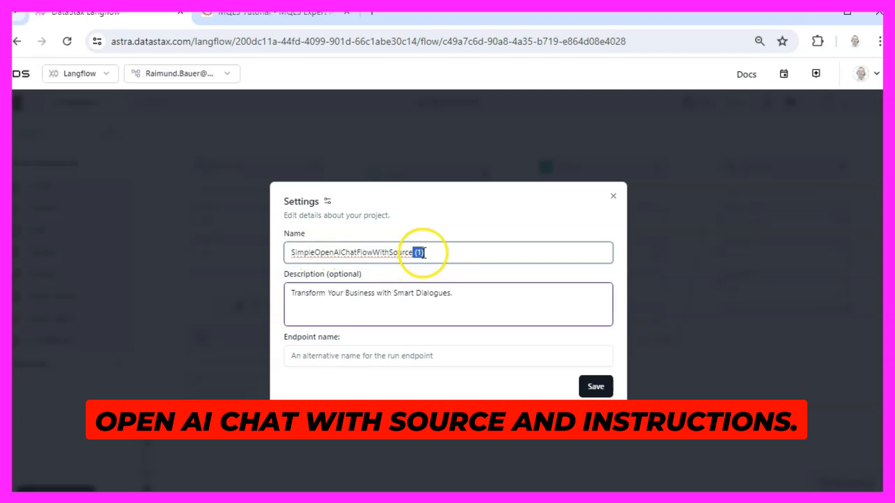
pyautogui.write('AndInstructions')
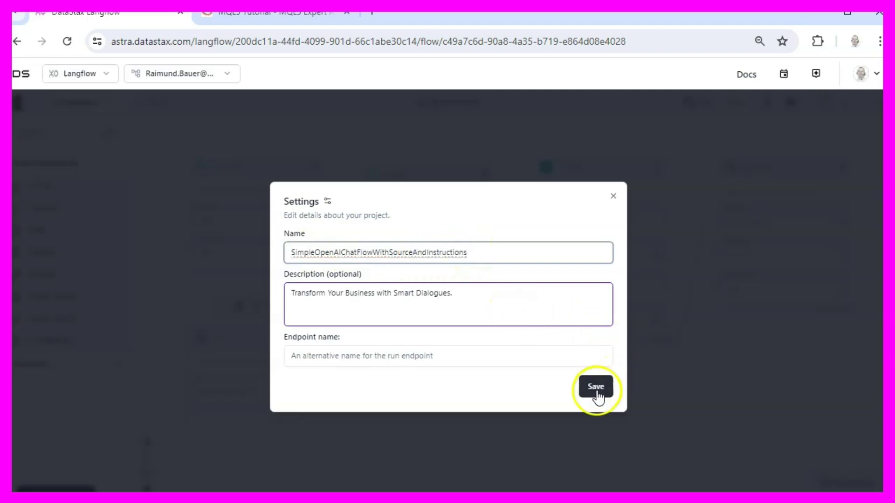
pyautogui.click(596, 387)
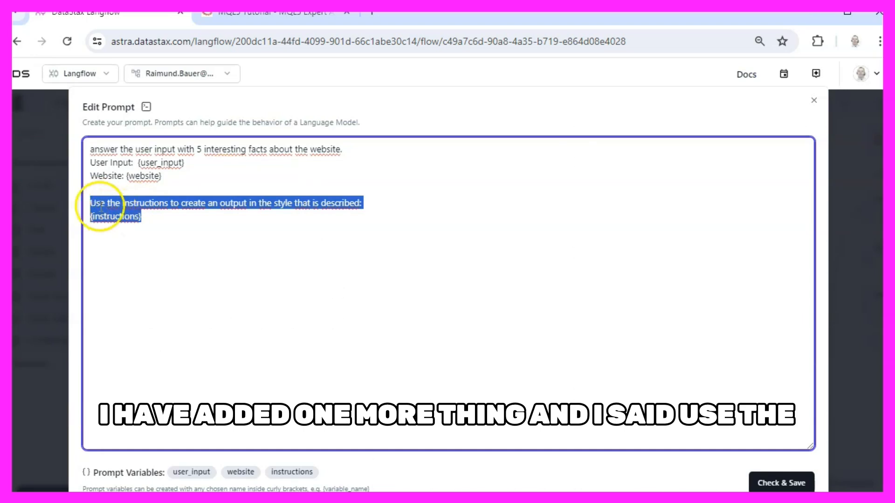
pyautogui.moveTo(252, 208)
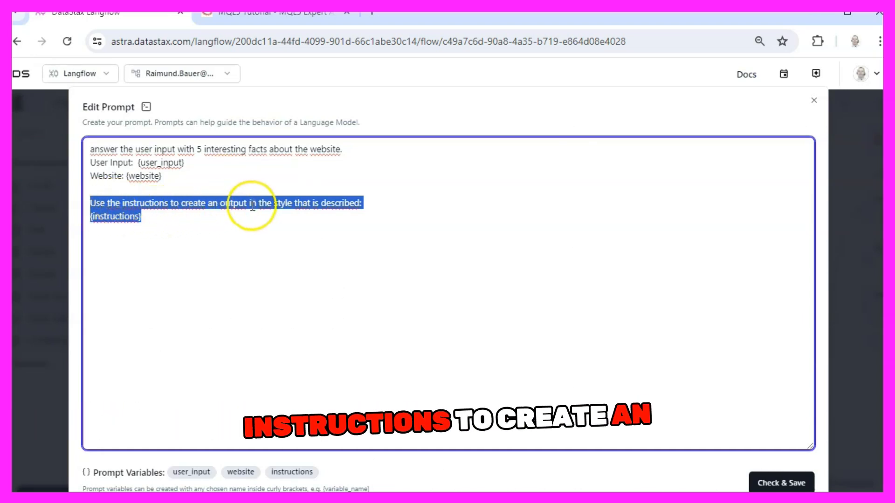
pyautogui.moveTo(273, 213)
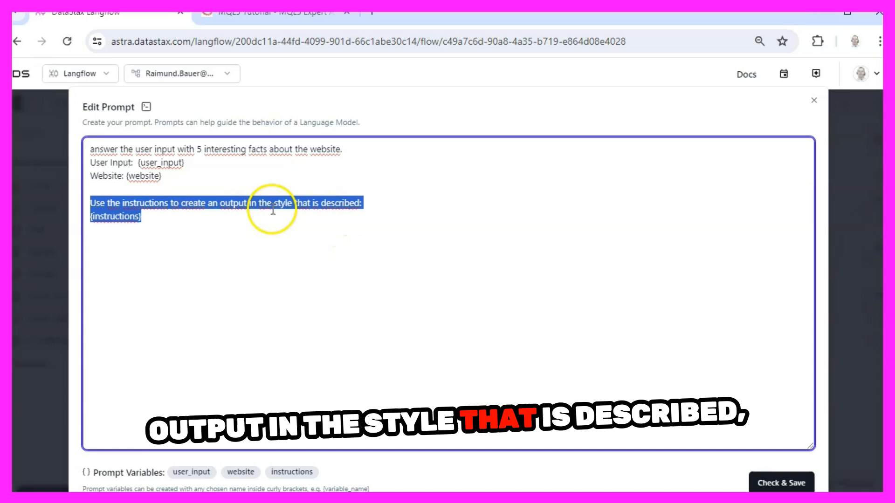
# - Add a line asking the model to follow the style in {instructions} to the prompt, and save
pyautogui.doubleClick(115, 216)
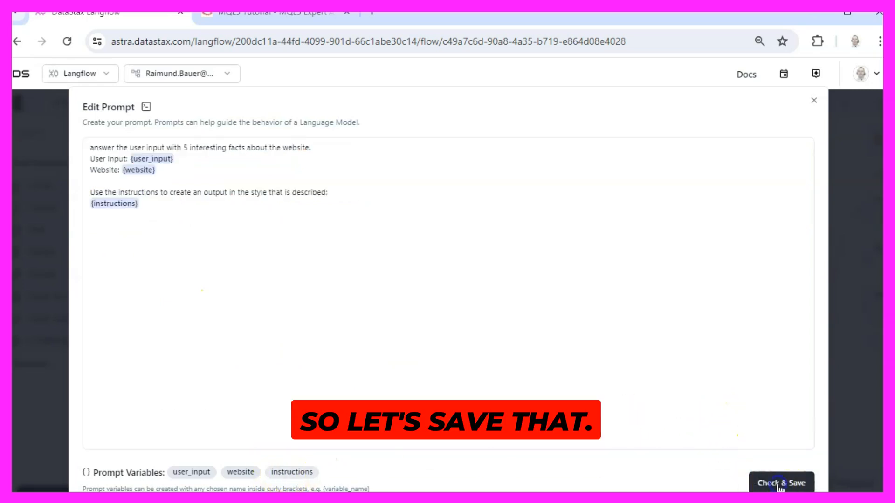
pyautogui.click(781, 483)
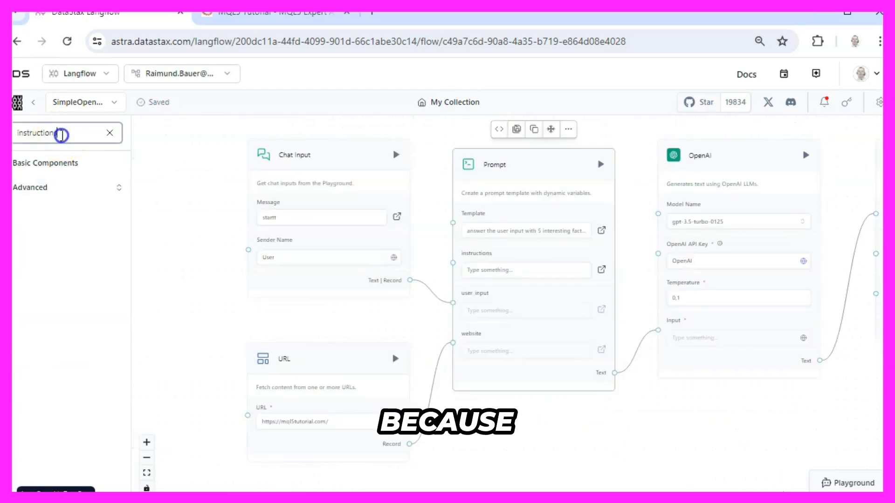
# - Place a Text Input reading 'The output should be in capital letters only' and wire it to the Prompt's instructions
pyautogui.doubleClick(38, 133)
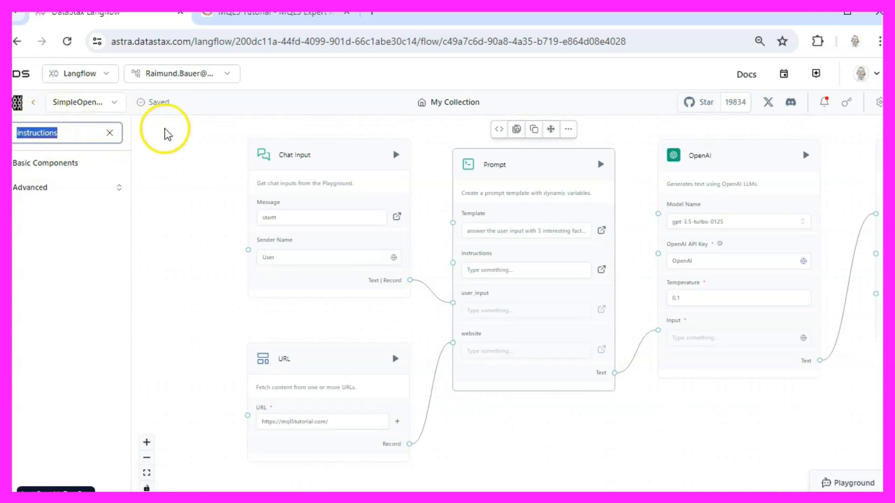
pyautogui.click(109, 133)
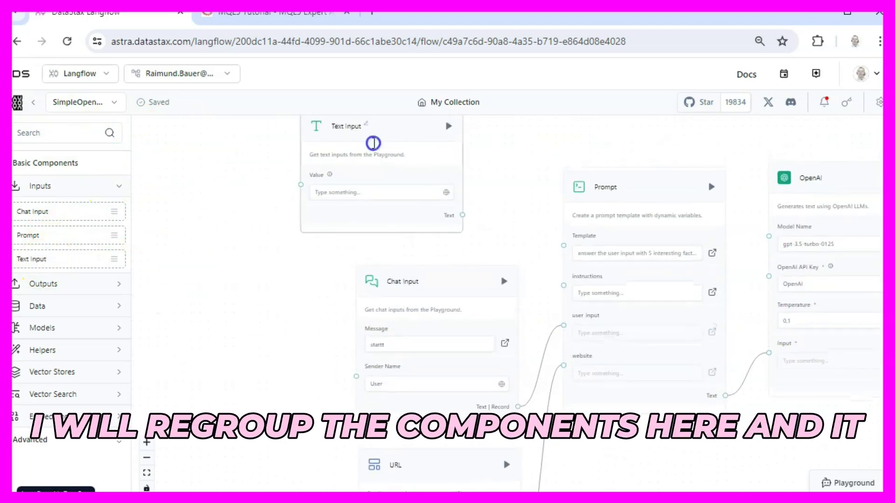
pyautogui.moveTo(372, 143); pyautogui.dragTo(391, 147)
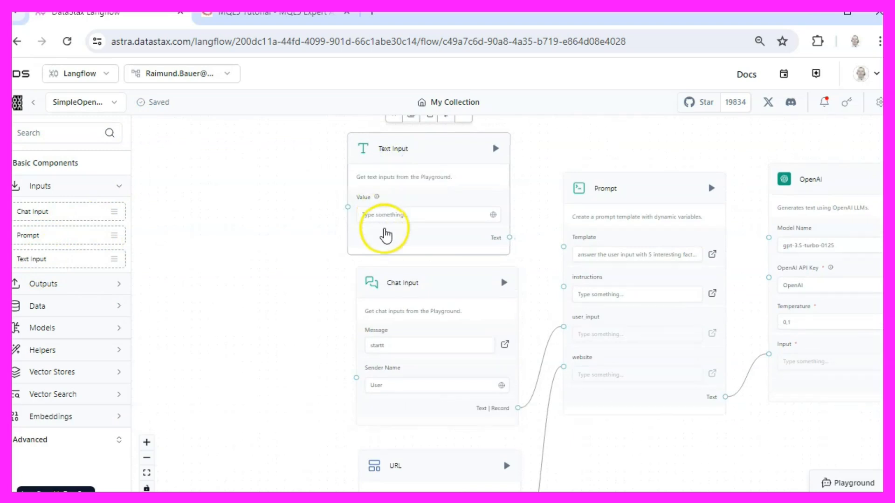
pyautogui.write('The output should be in capital letters only')
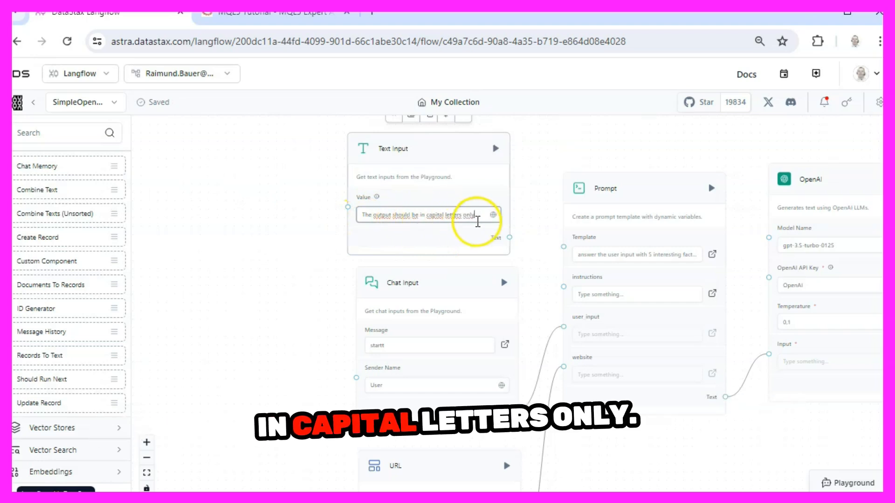
pyautogui.moveTo(507, 237); pyautogui.dragTo(564, 294)
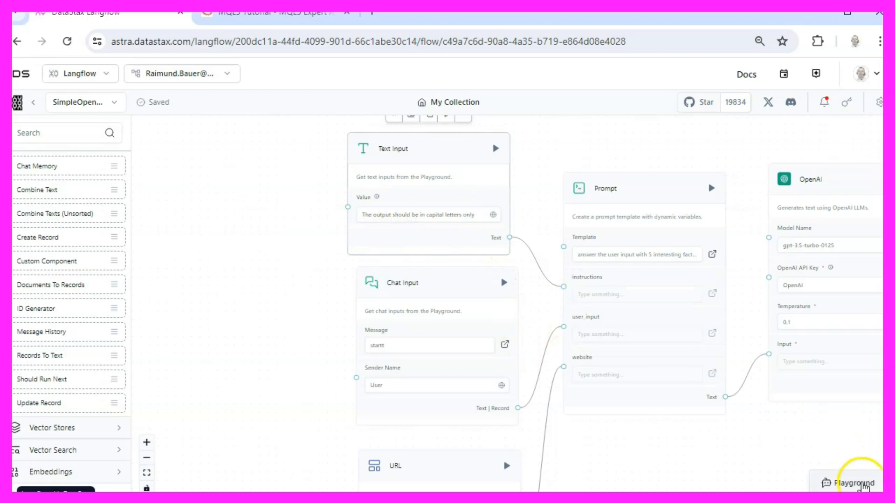
pyautogui.click(847, 483)
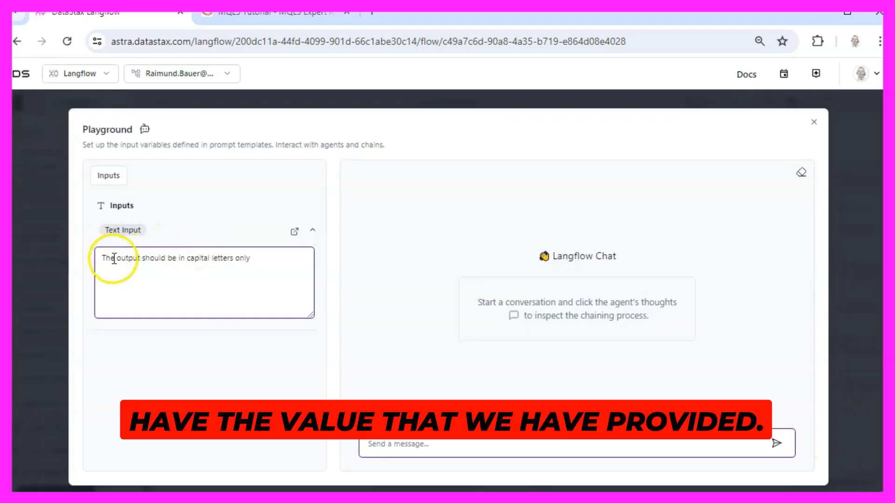
# - Send 'start' in the Playground to get five website facts in capital letters
pyautogui.write('start')
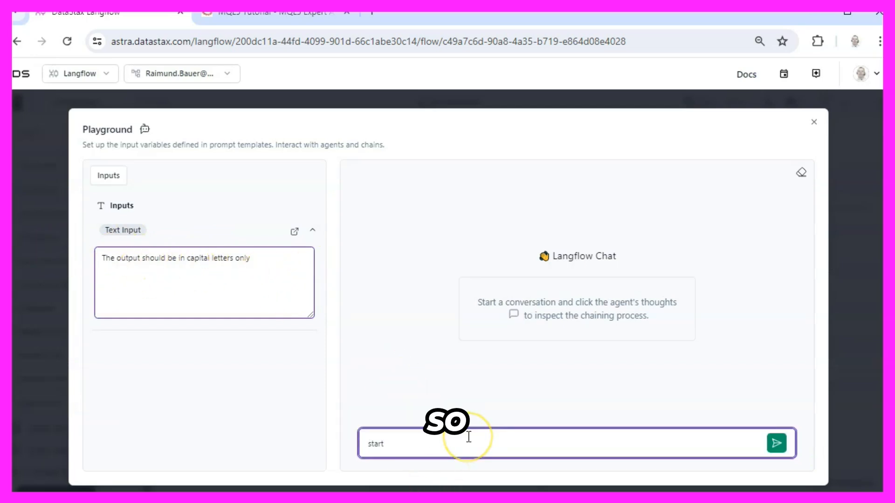
pyautogui.click(772, 444)
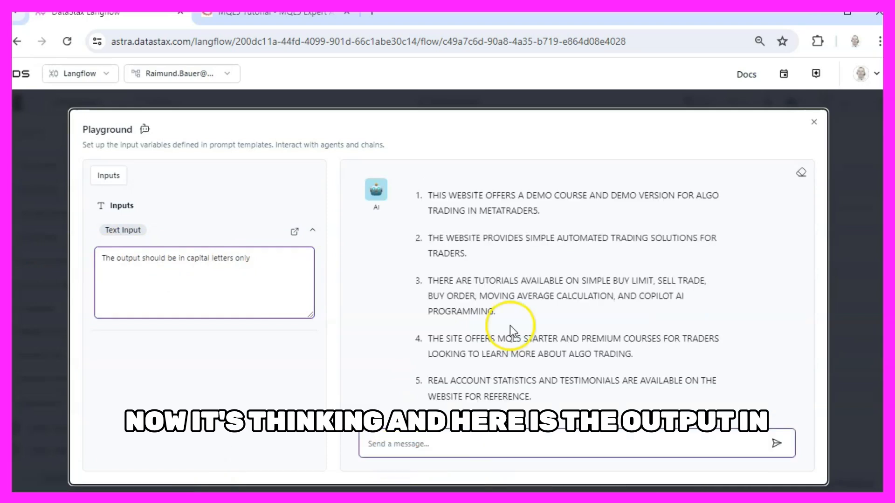
pyautogui.moveTo(510, 192)
pyautogui.write('lower case')
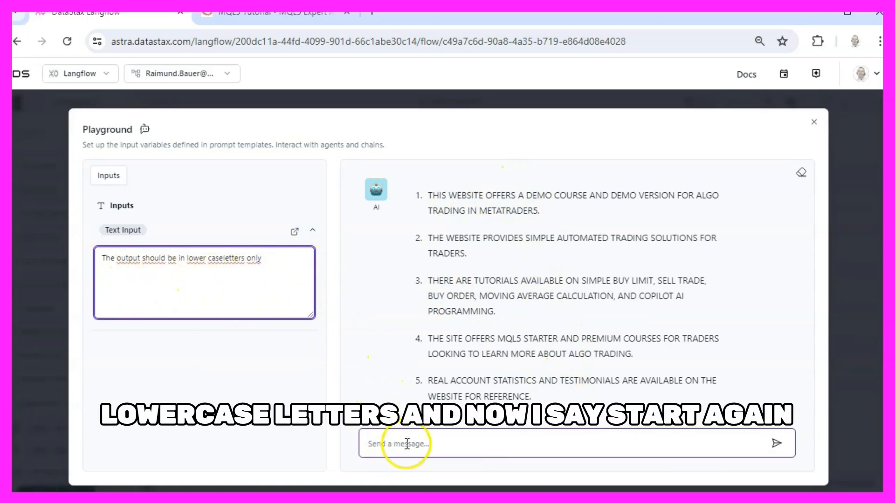
# - Send 'start again', restore the capital-letters instruction, then send 'try once more'
pyautogui.write('start again')
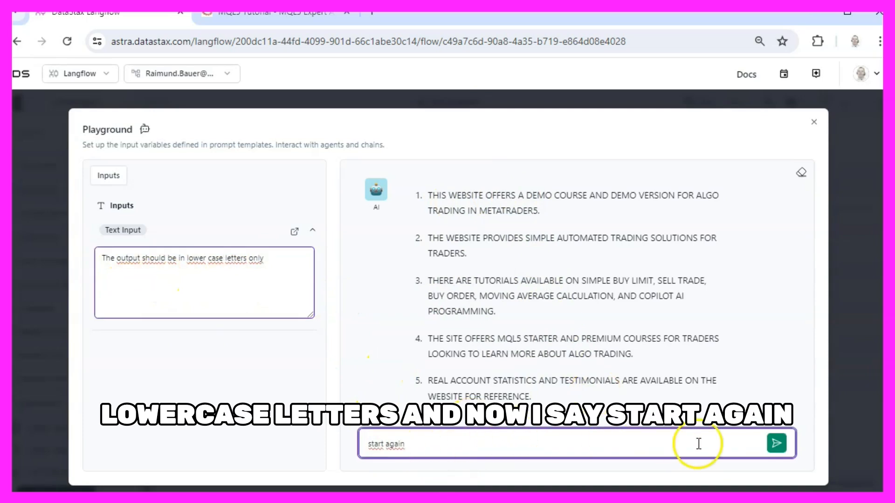
pyautogui.click(777, 442)
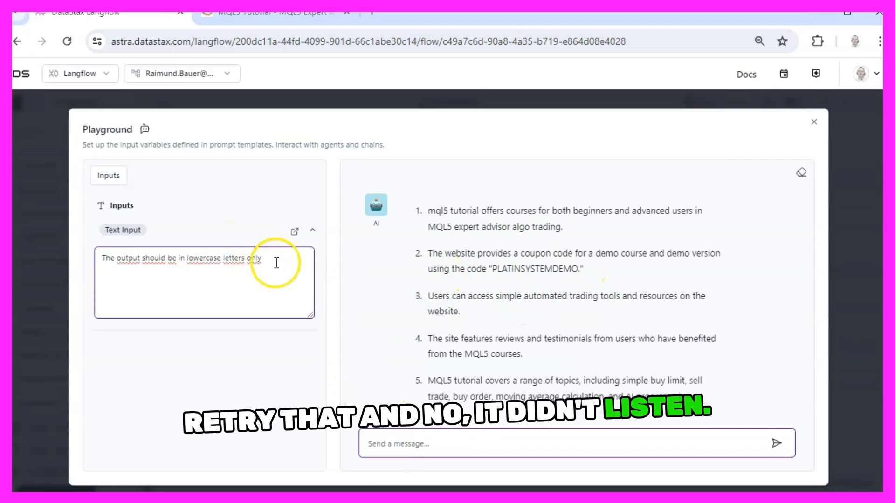
pyautogui.write('The output should be in capital letters only')
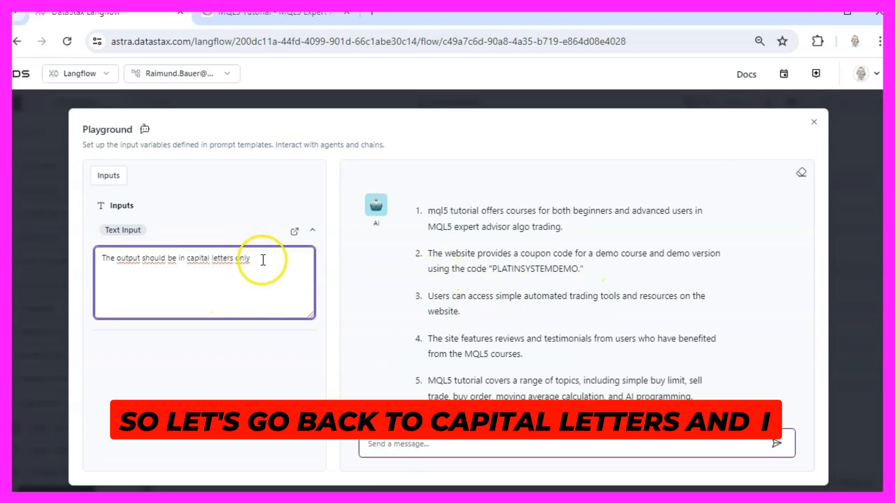
pyautogui.write('try once more')
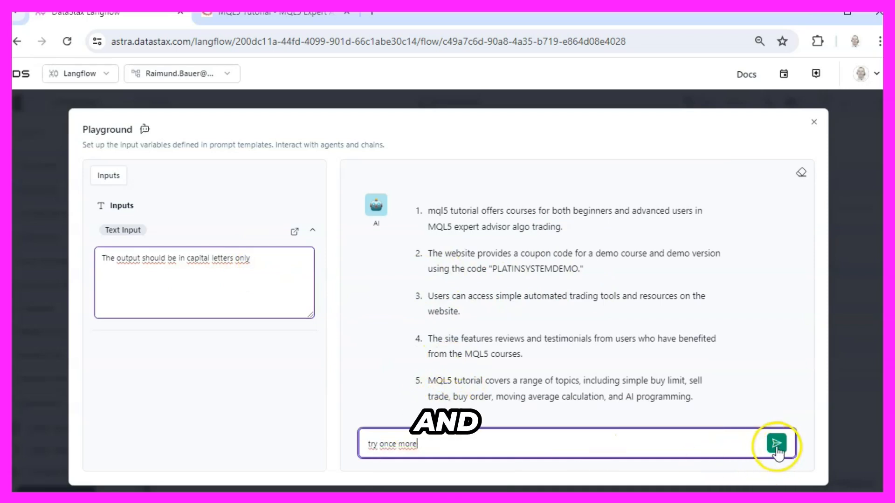
pyautogui.click(780, 443)
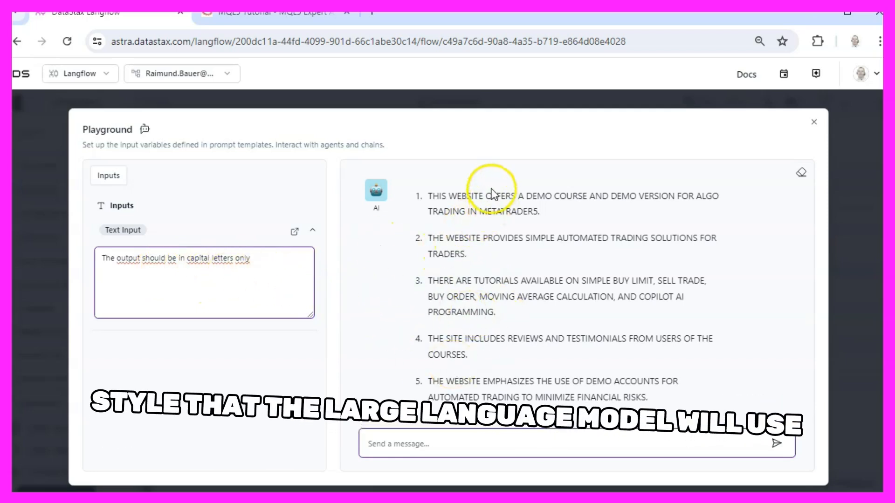
pyautogui.moveTo(506, 233)
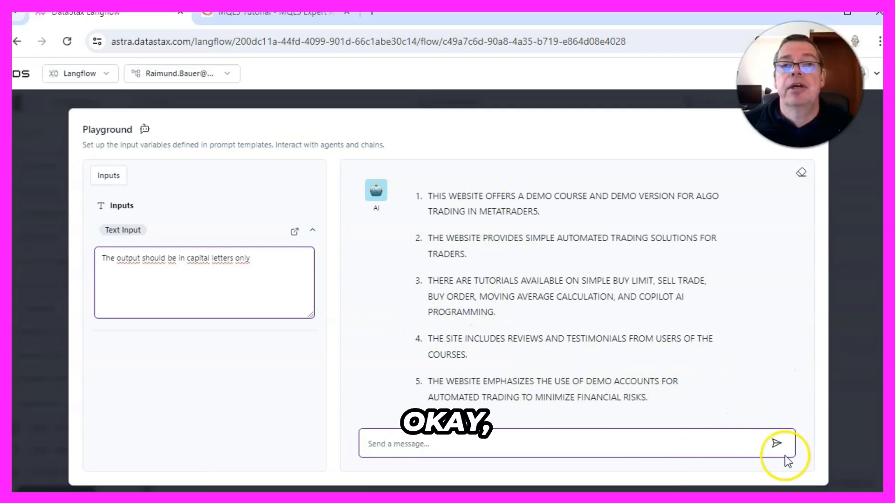
pyautogui.moveTo(238, 307)
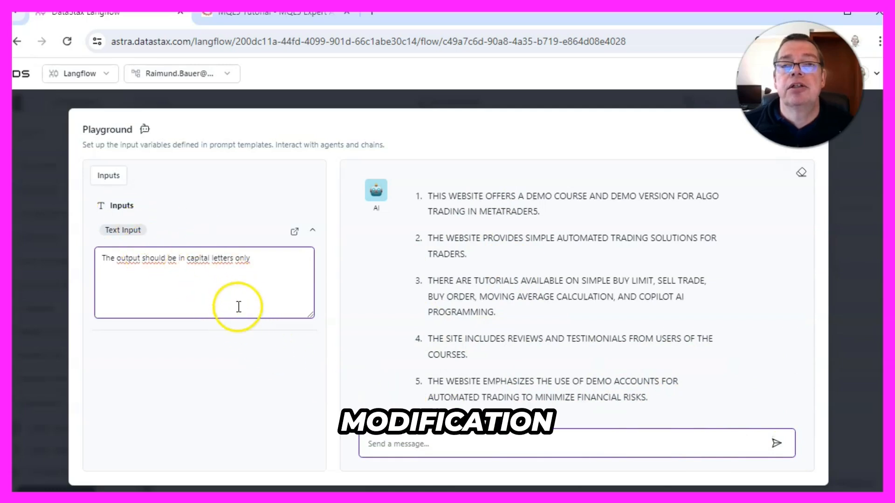